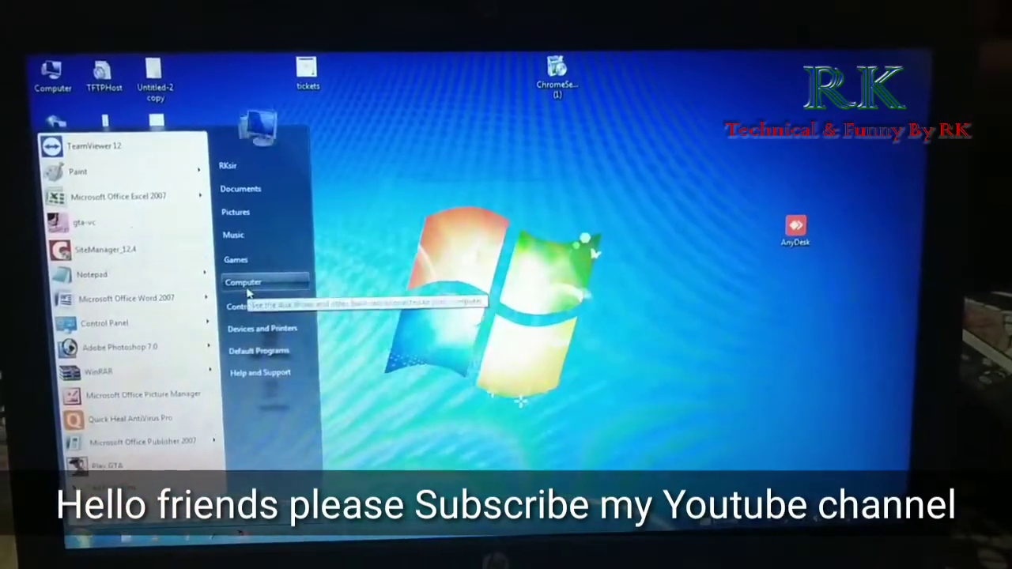
# Step: Open Computer from the Start menu and browse the Software (D:) drive
pyautogui.click(243, 282)
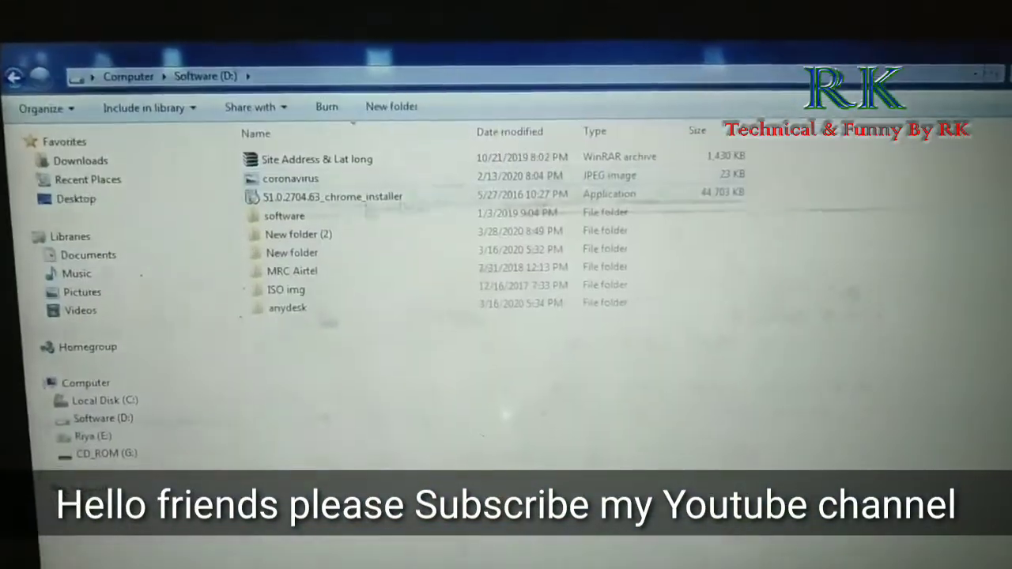
pyautogui.doubleClick(284, 216)
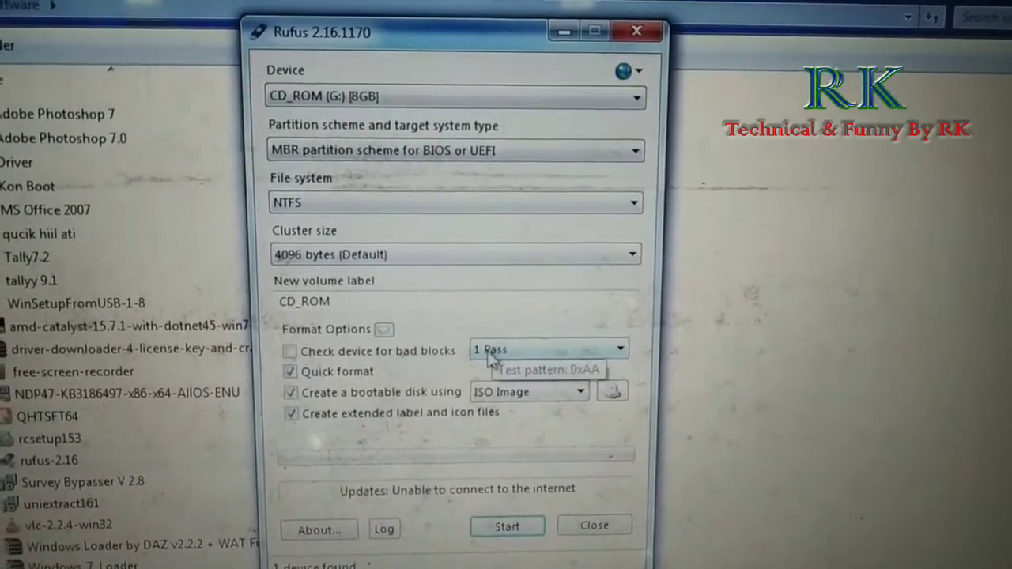
pyautogui.moveTo(561, 382)
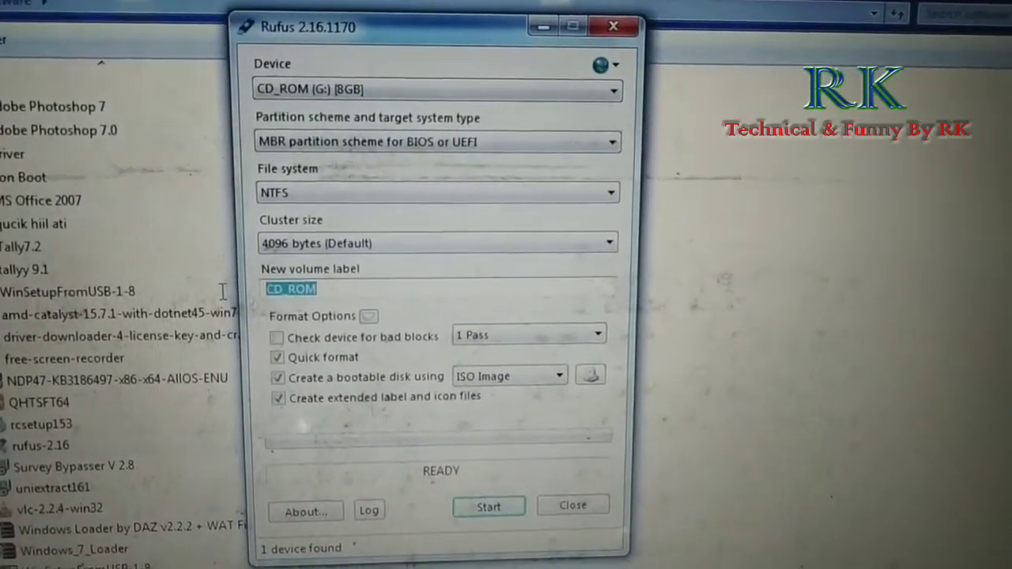
# Step: Set the volume label to 'roh', keep ISO Image boot type, and browse for the ISO
pyautogui.write('rohit')
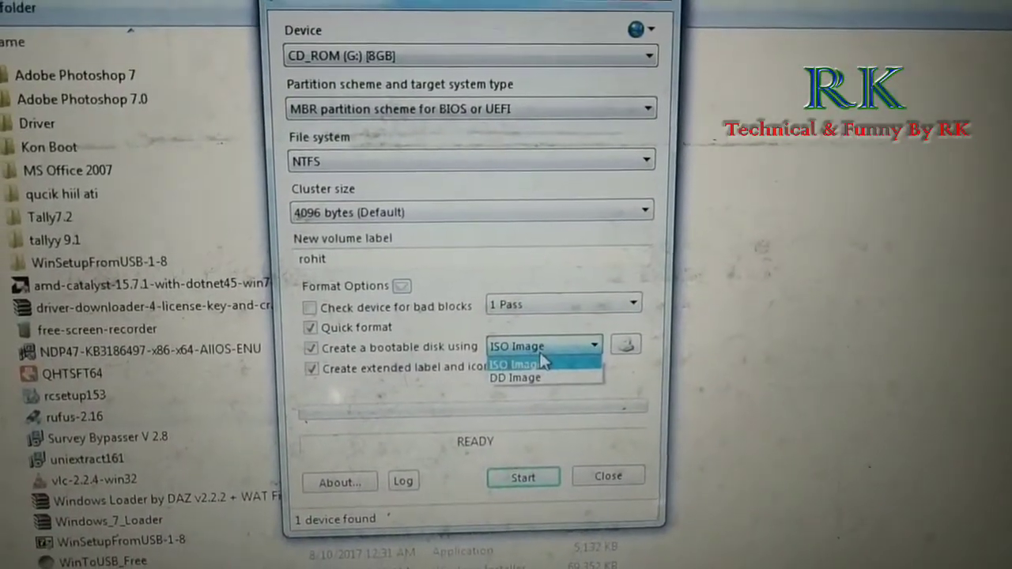
pyautogui.click(531, 362)
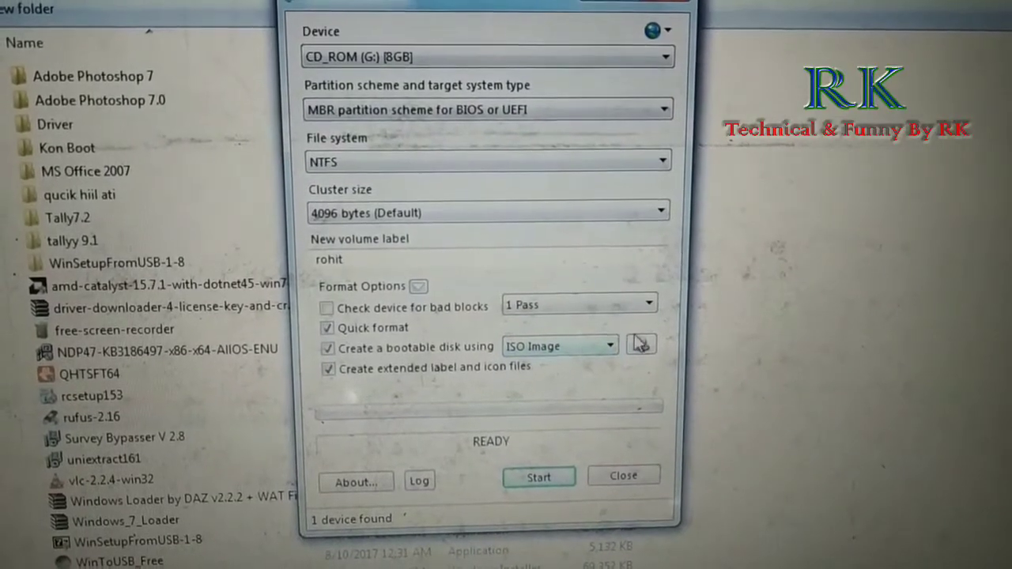
pyautogui.click(641, 344)
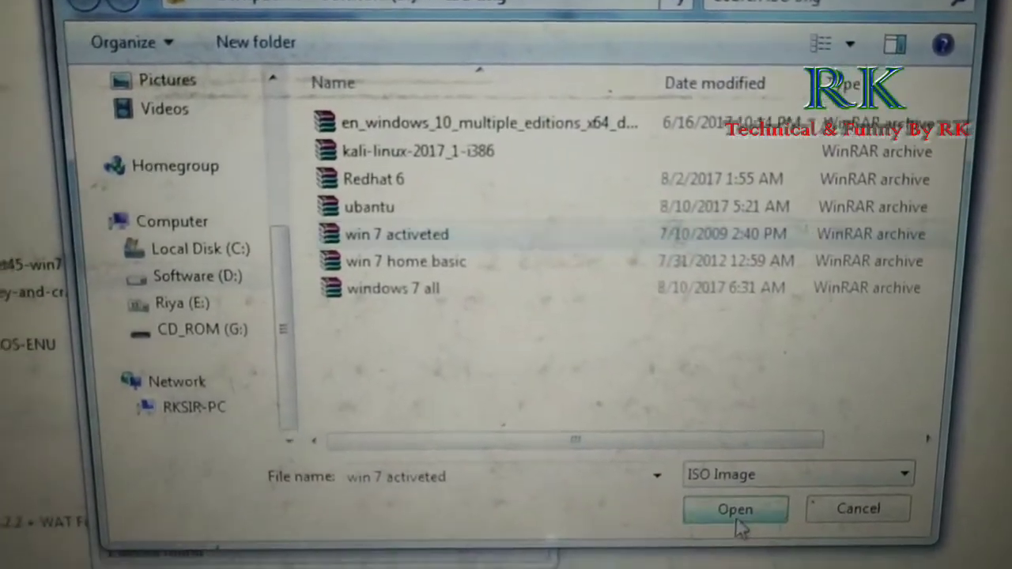
# Step: Load win 7 activeted.iso and start writing it, accepting the data-erase warning
pyautogui.click(739, 509)
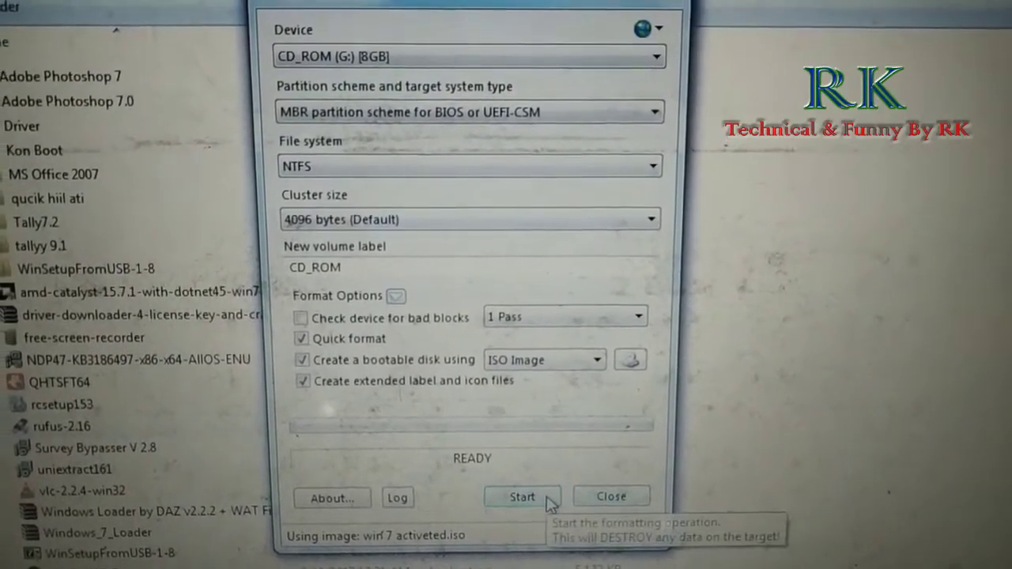
pyautogui.click(521, 498)
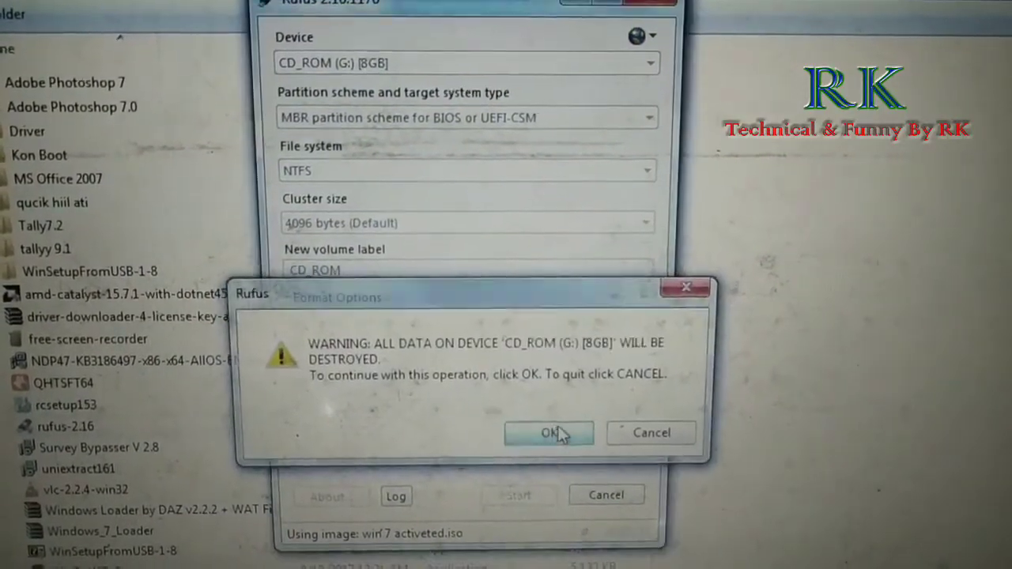
pyautogui.click(548, 432)
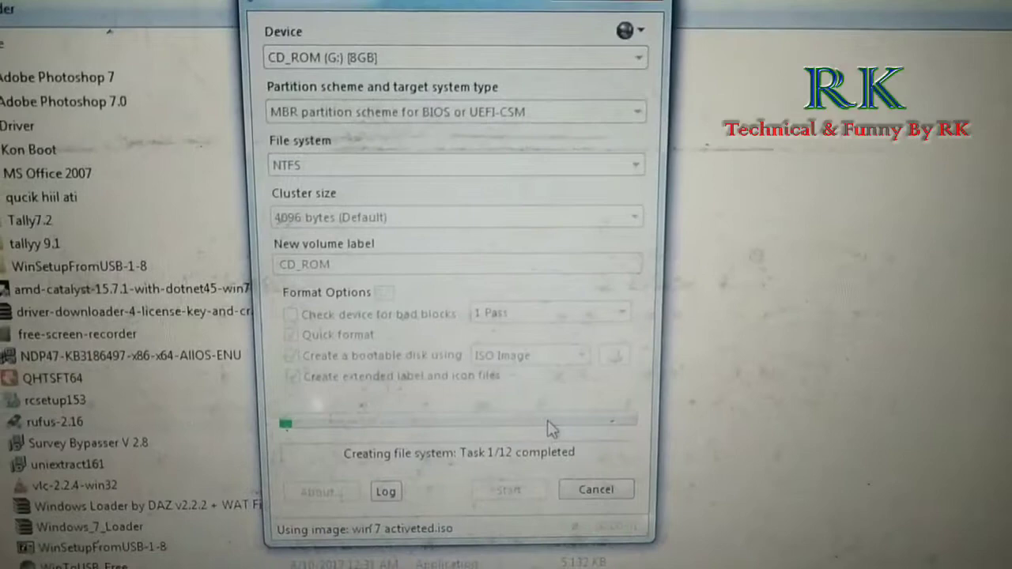